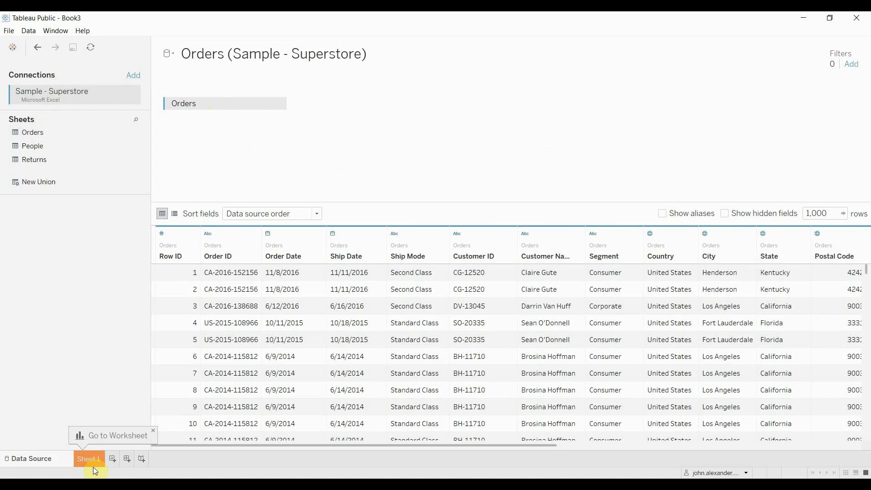
# On Sheet 1, add Category as a filter and build the Sales by Sub-Category bar chart.
pyautogui.click(88, 458)
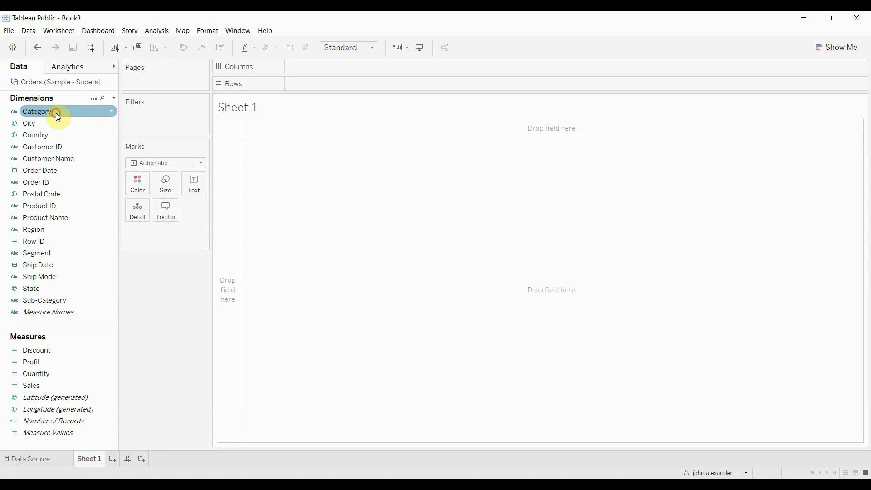
pyautogui.moveTo(37, 110); pyautogui.dragTo(305, 84)
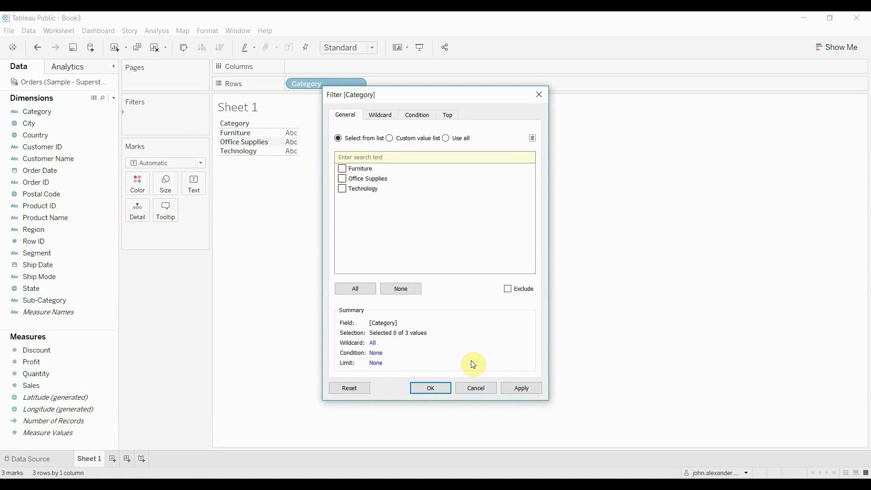
pyautogui.click(430, 387)
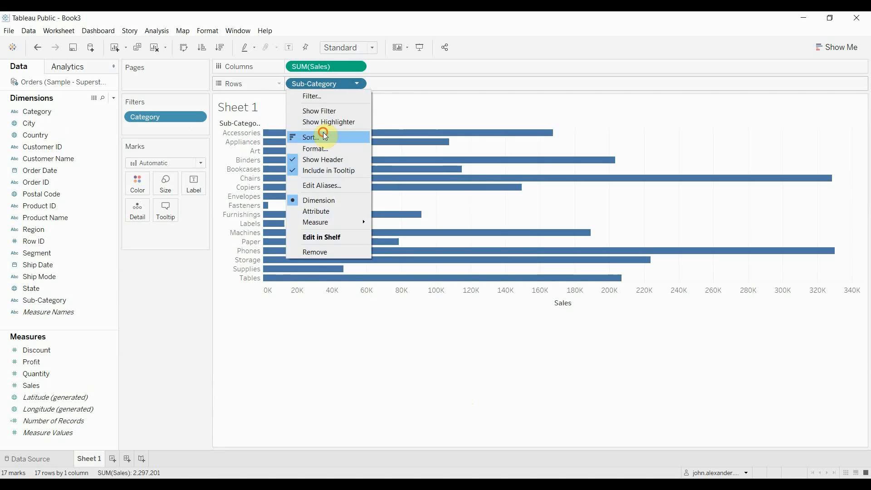
# Sort Sub-Category descending by Sum of Sales, putting Phones and Chairs first.
pyautogui.click(312, 137)
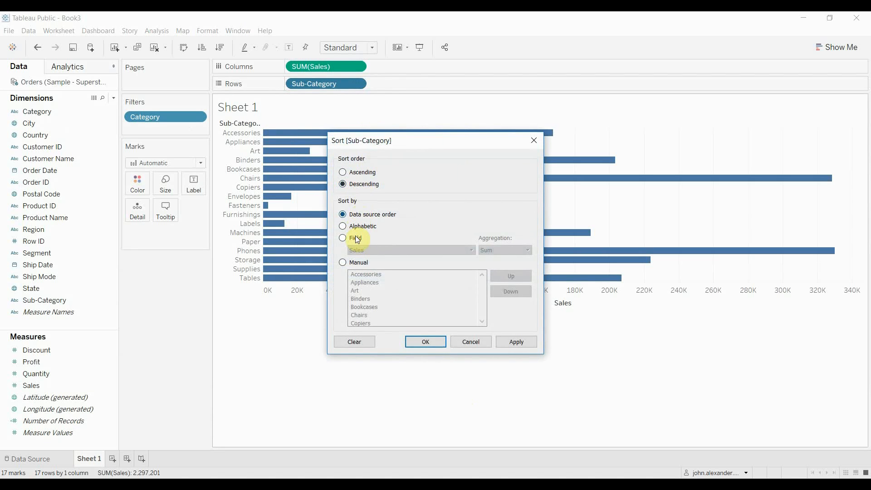
pyautogui.click(343, 238)
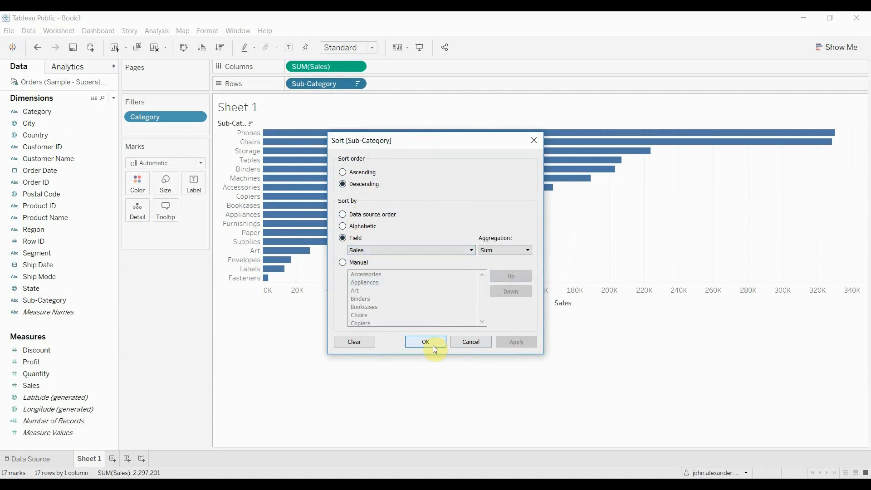
pyautogui.click(425, 342)
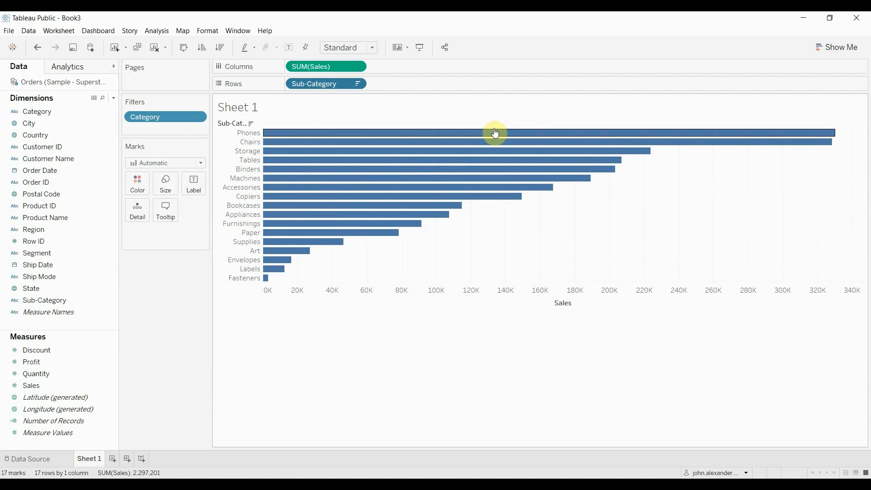
pyautogui.moveTo(494, 133)
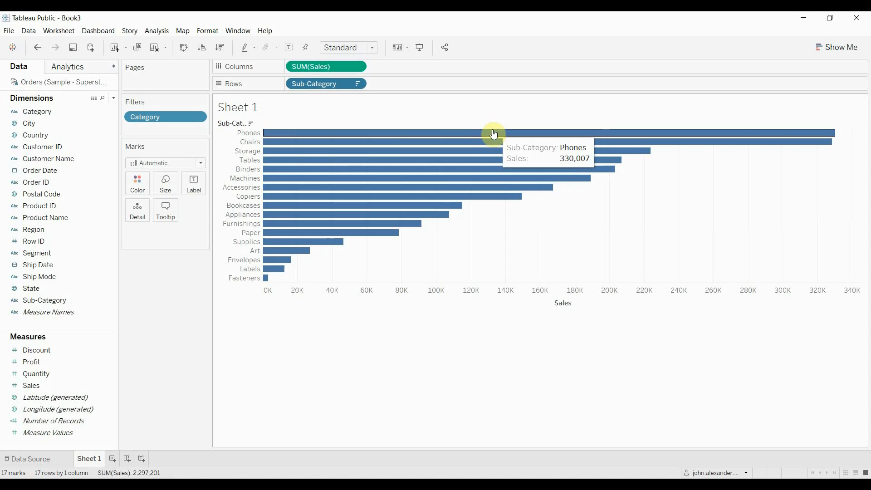
pyautogui.click(359, 83)
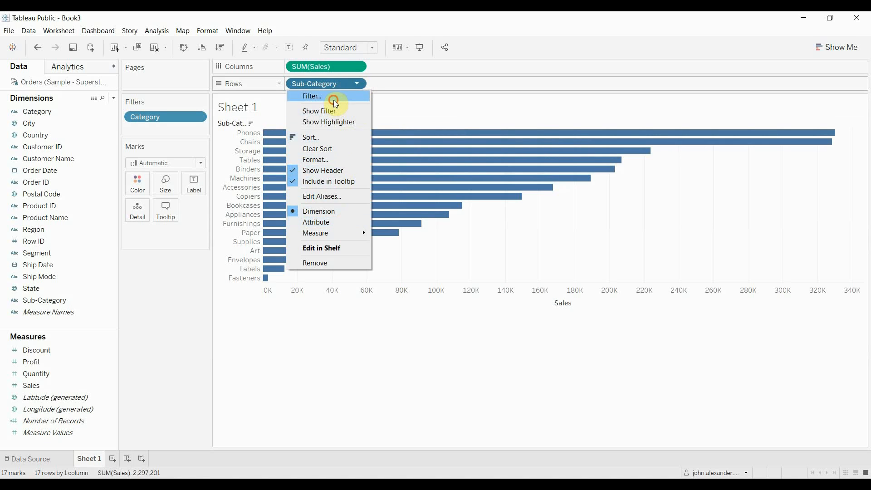
# Filter Sub-Category to the Top 5 by Sales Sum: Phones, Chairs, Storage, Tables, Binders.
pyautogui.click(311, 96)
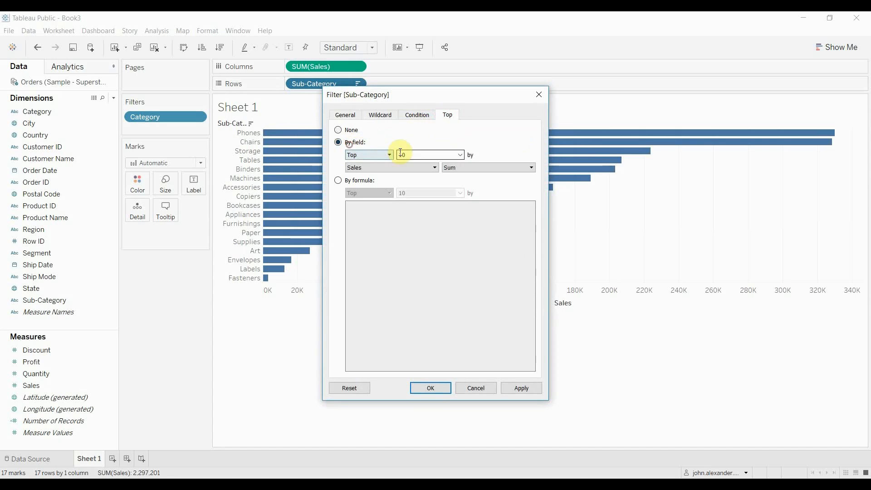
pyautogui.write('5')
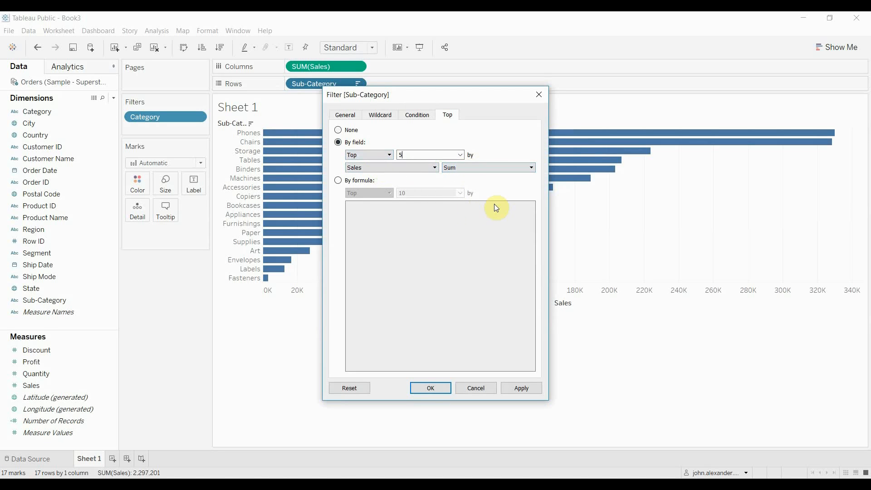
pyautogui.click(430, 387)
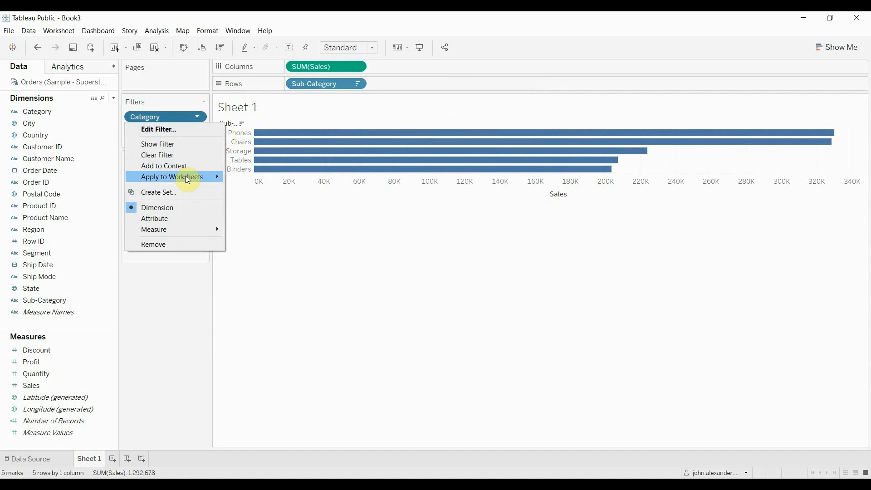
# Show the Category filter card and toggle Technology and All to test the fixed top five.
pyautogui.click(158, 144)
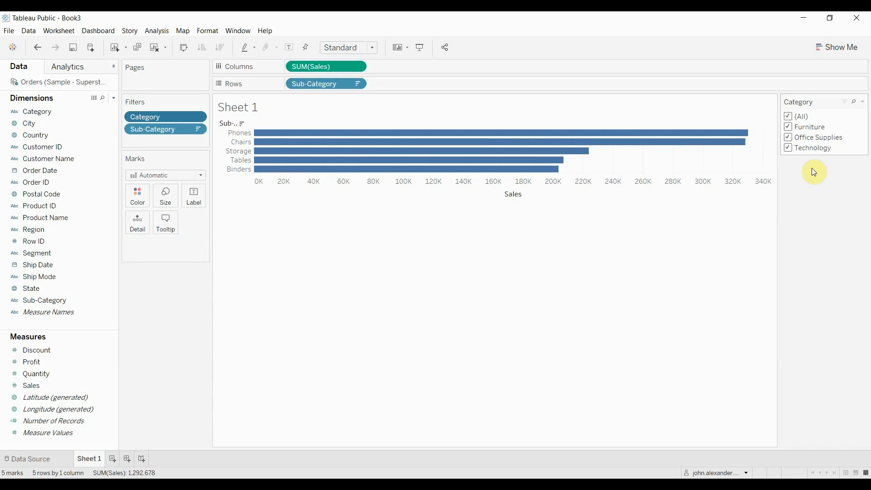
pyautogui.moveTo(818, 179)
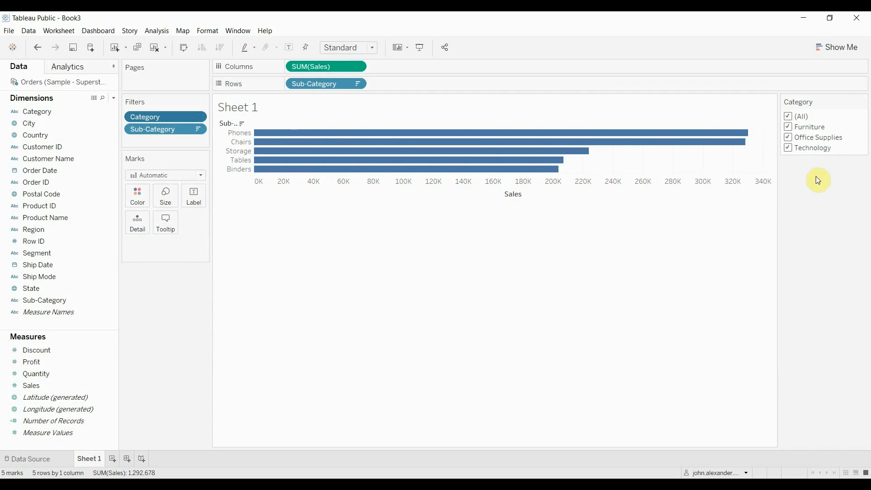
pyautogui.click(788, 148)
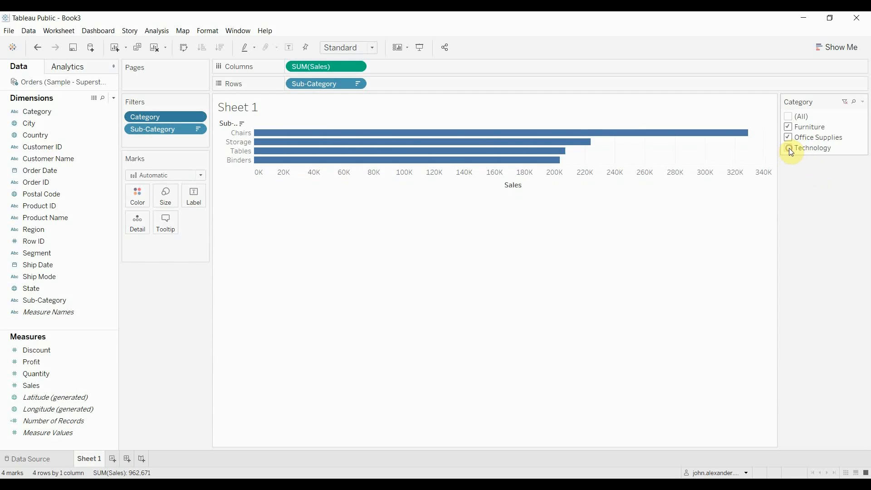
pyautogui.click(788, 137)
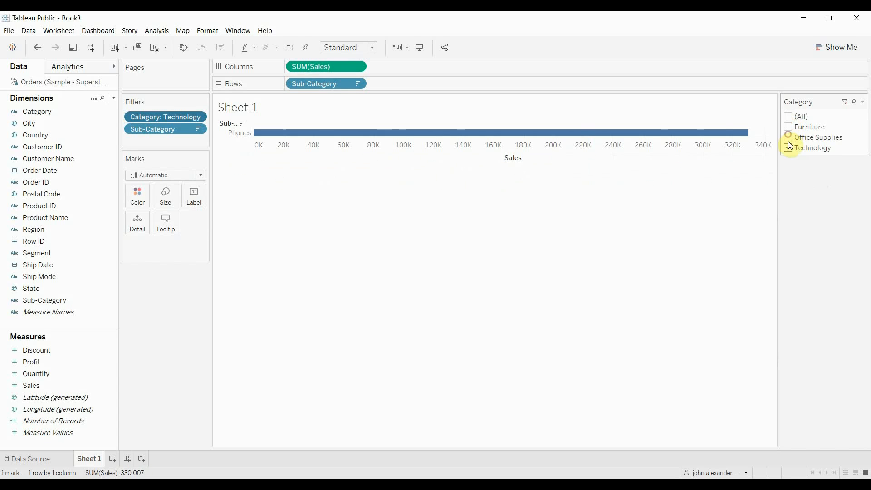
pyautogui.click(789, 116)
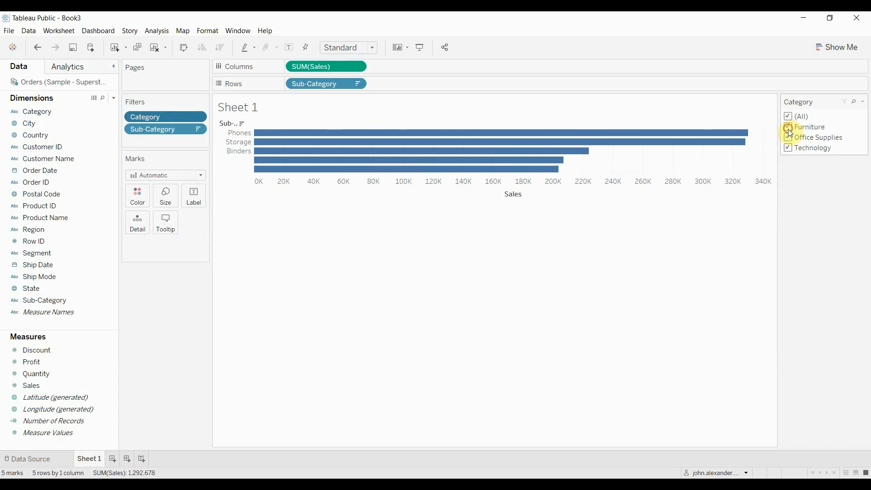
pyautogui.click(788, 127)
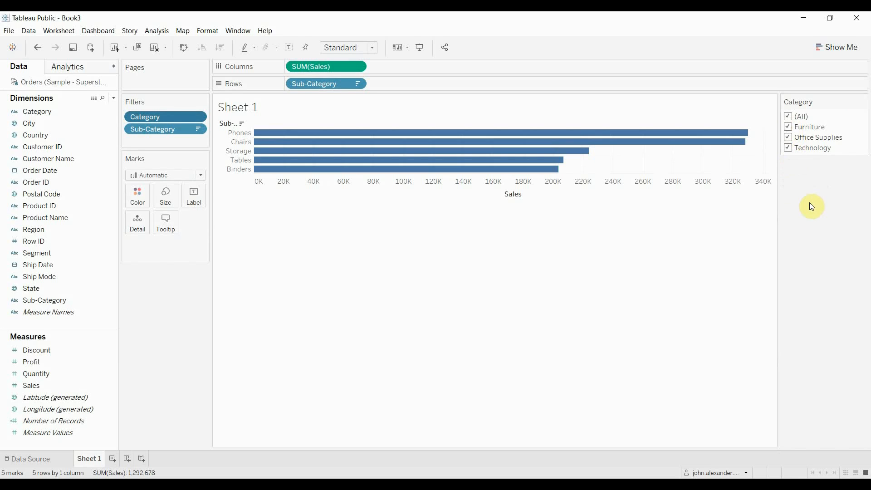
# Toggle Technology and Office Supplies off and on, restoring all five bars.
pyautogui.click(787, 148)
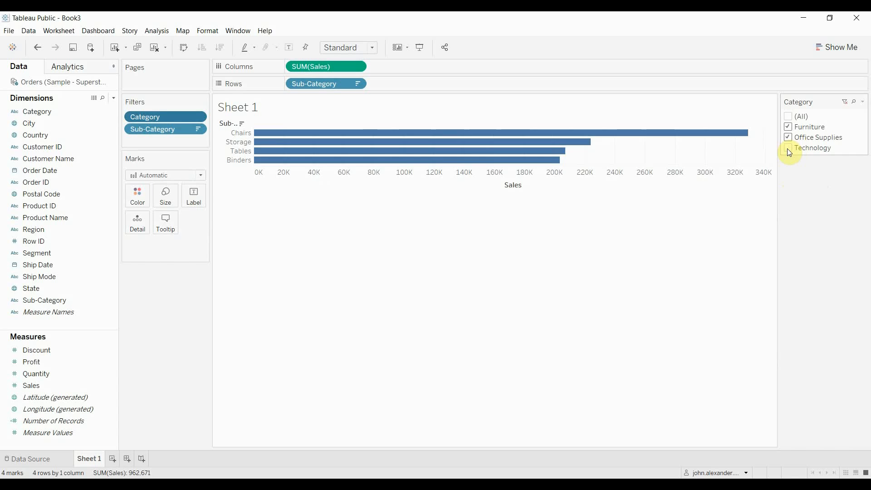
pyautogui.click(788, 148)
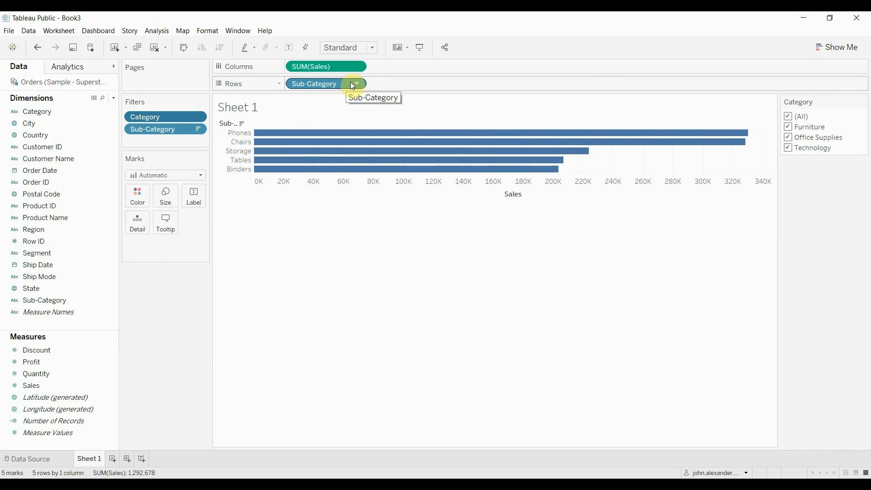
pyautogui.click(787, 137)
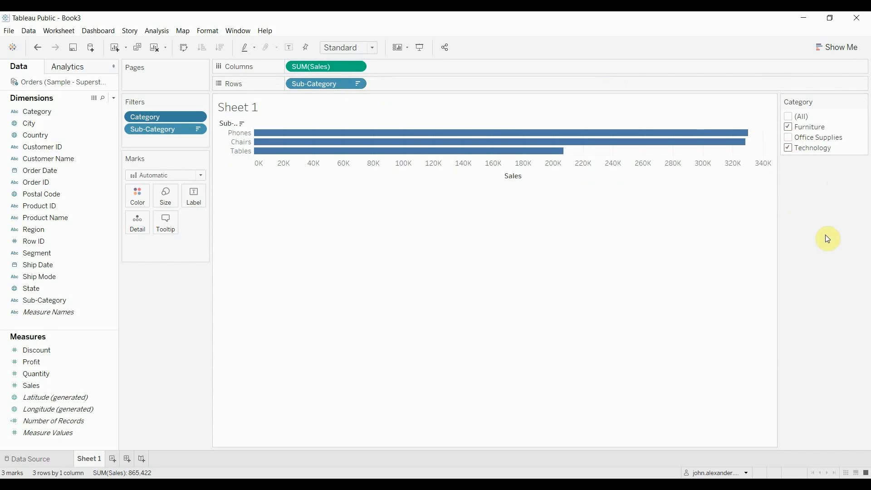
pyautogui.moveTo(270, 133)
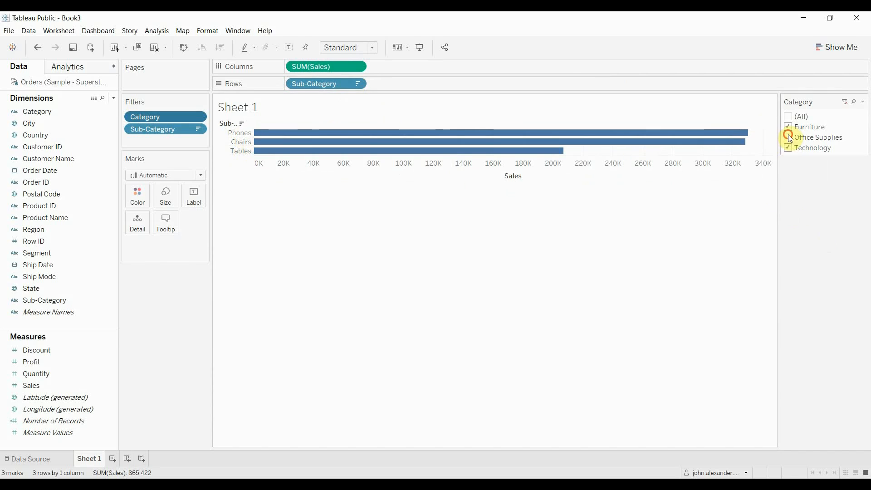
pyautogui.click(788, 137)
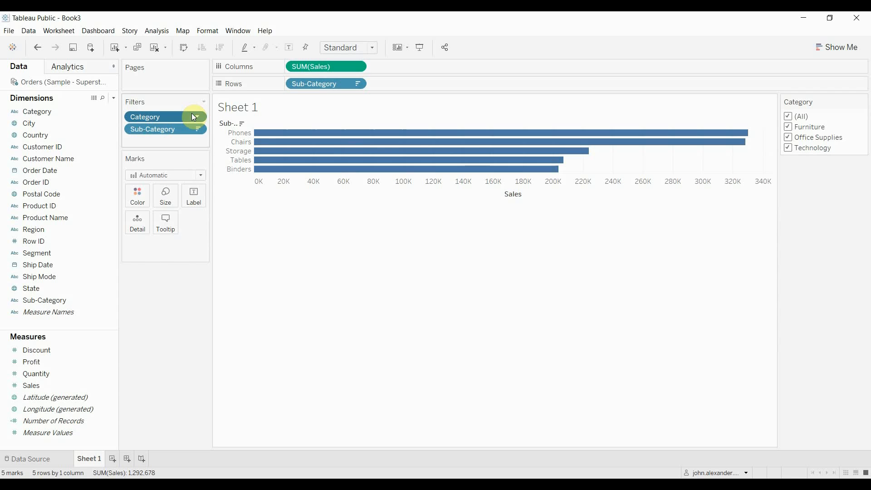
# Add the Category filter to context, keeping the same five sub-categories.
pyautogui.click(196, 117)
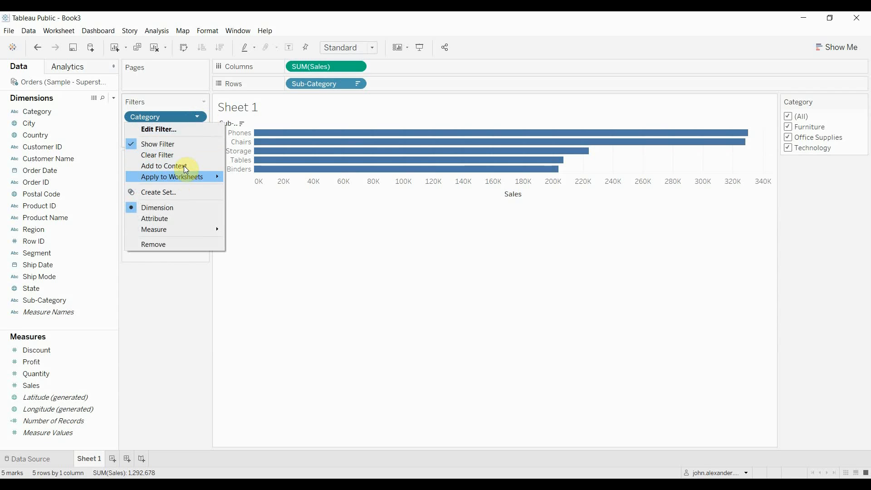
pyautogui.moveTo(173, 177)
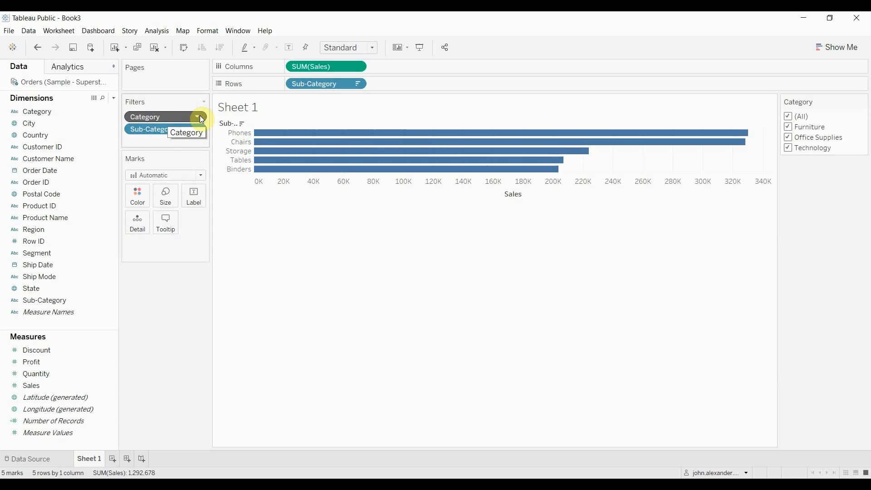
pyautogui.click(199, 117)
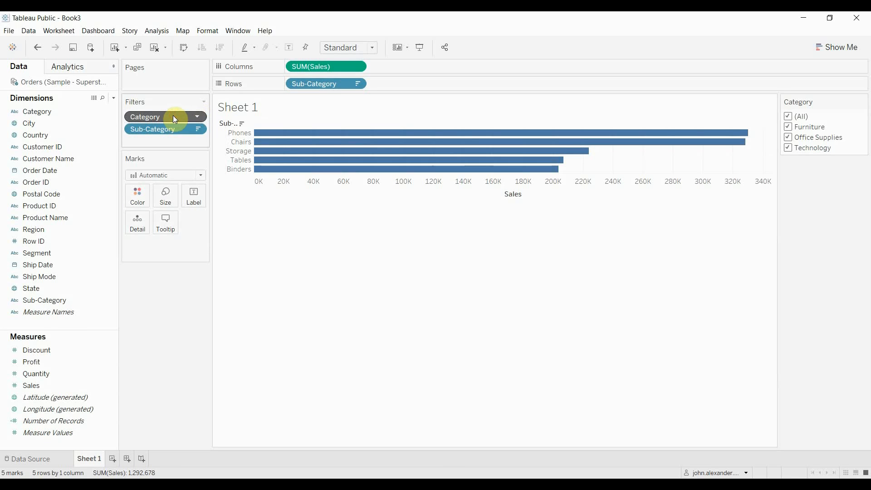
pyautogui.moveTo(174, 119)
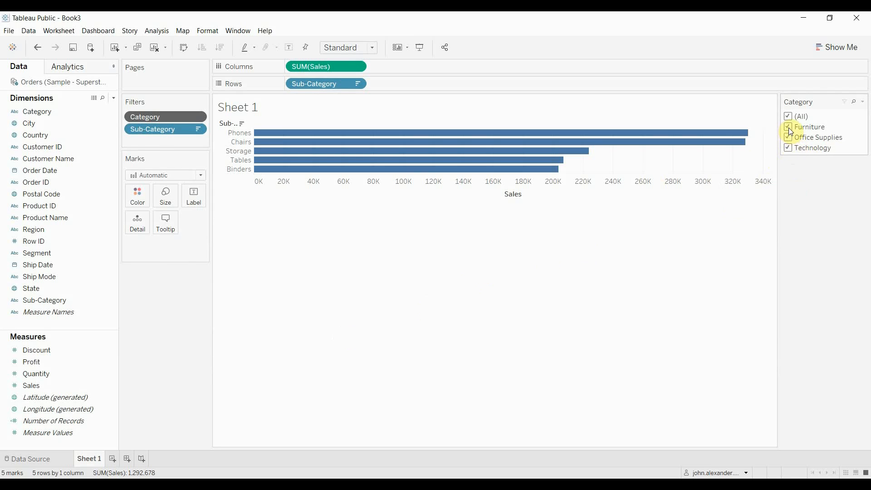
# Uncheck Furniture so the top five recomputes to Phones, Storage, Binders, Machines, Accessories.
pyautogui.click(788, 127)
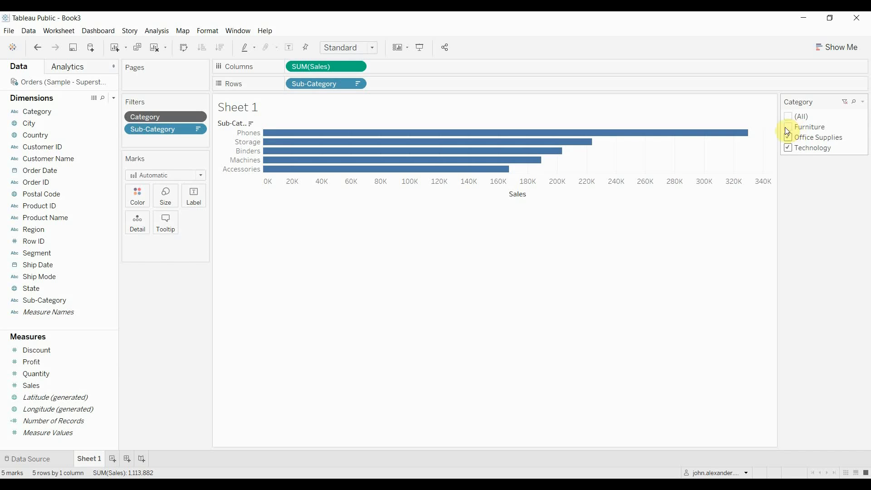
pyautogui.click(788, 127)
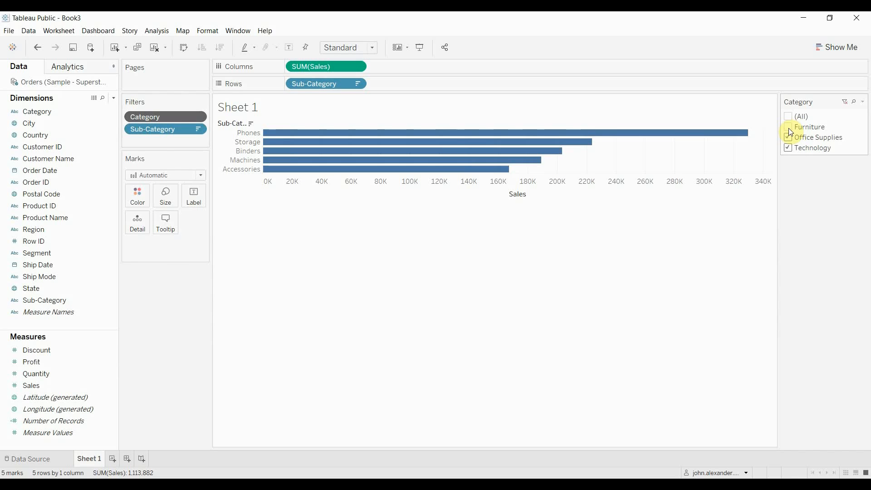
pyautogui.click(788, 136)
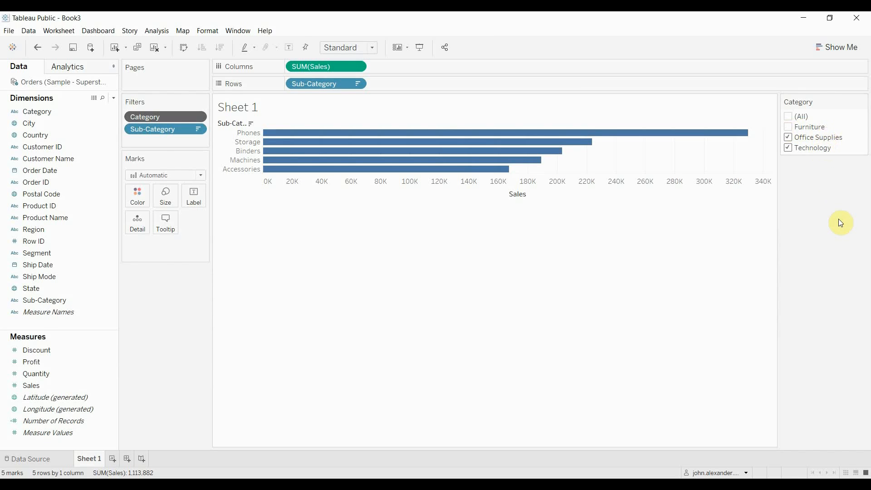
pyautogui.moveTo(419, 157)
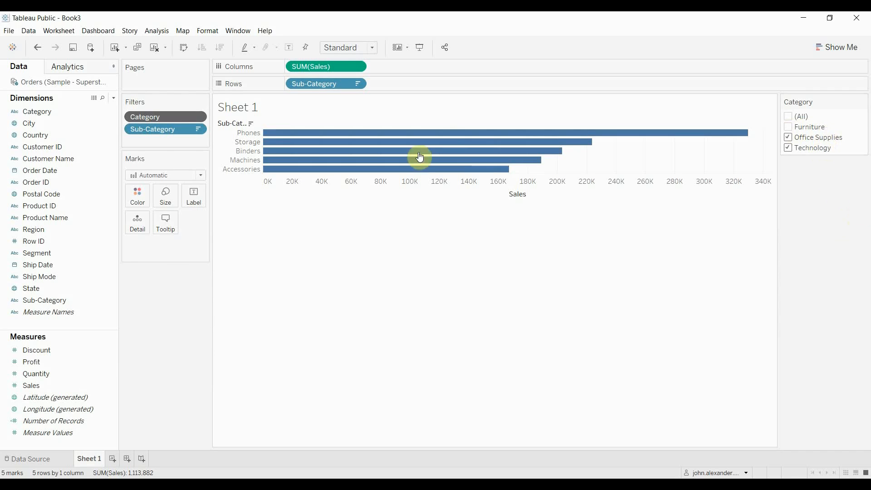
pyautogui.moveTo(779, 216)
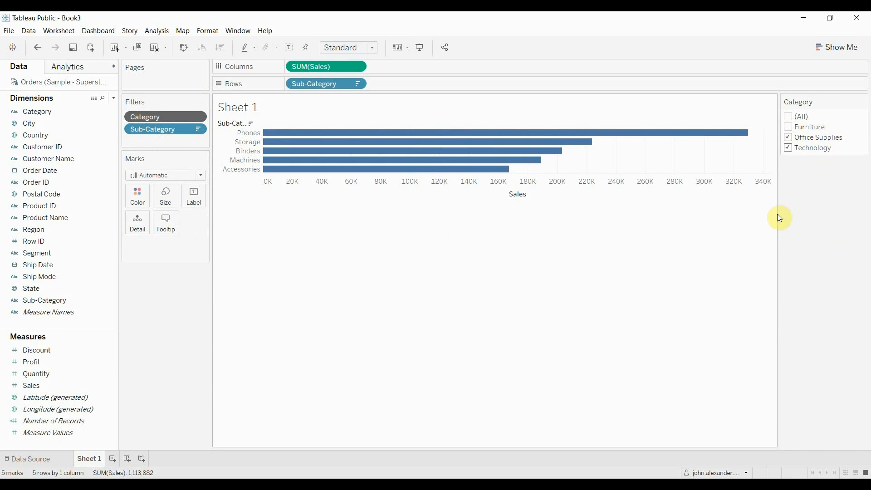
pyautogui.moveTo(865, 204)
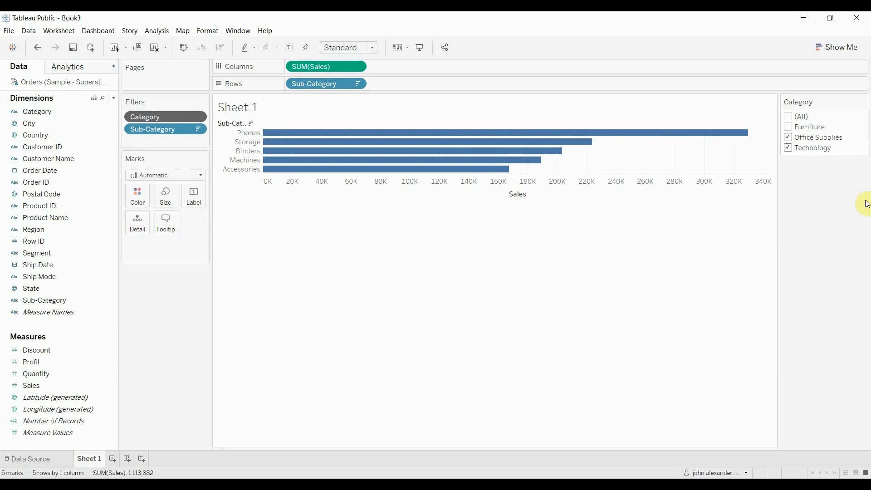
pyautogui.moveTo(844, 194)
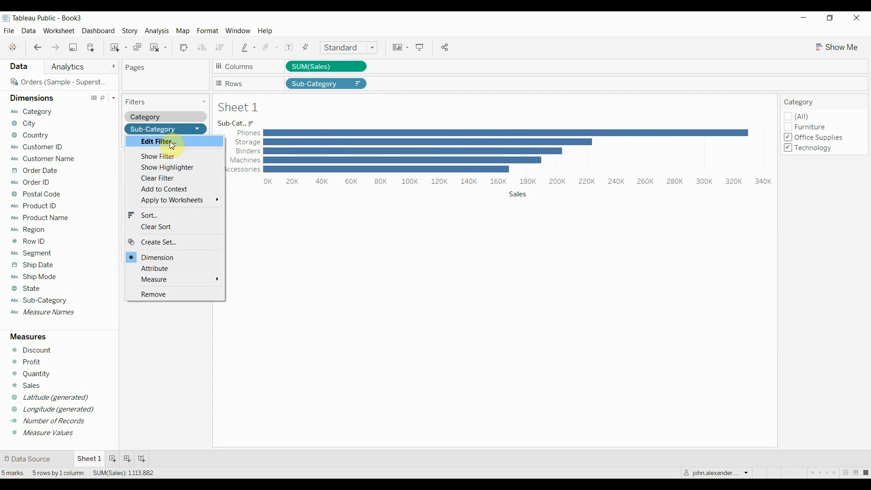
# Show the Sub-Category filter card and re-include Furniture, restoring Chairs and Tables.
pyautogui.click(158, 156)
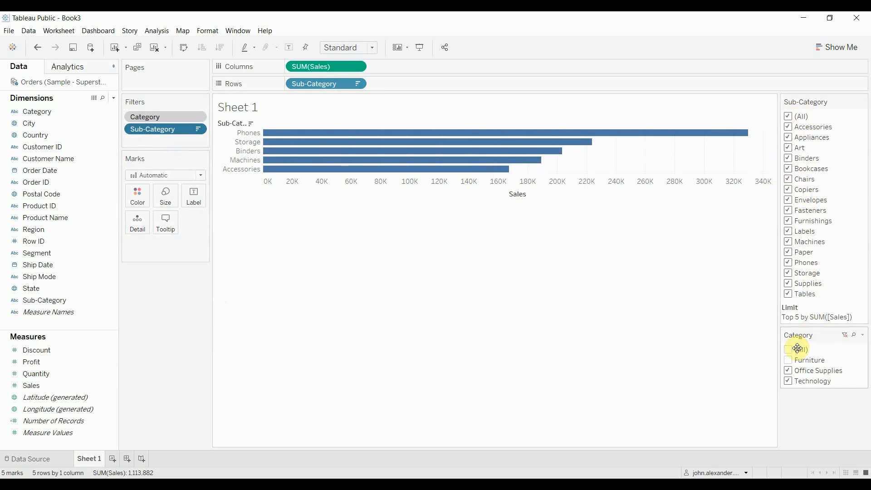
pyautogui.click(788, 349)
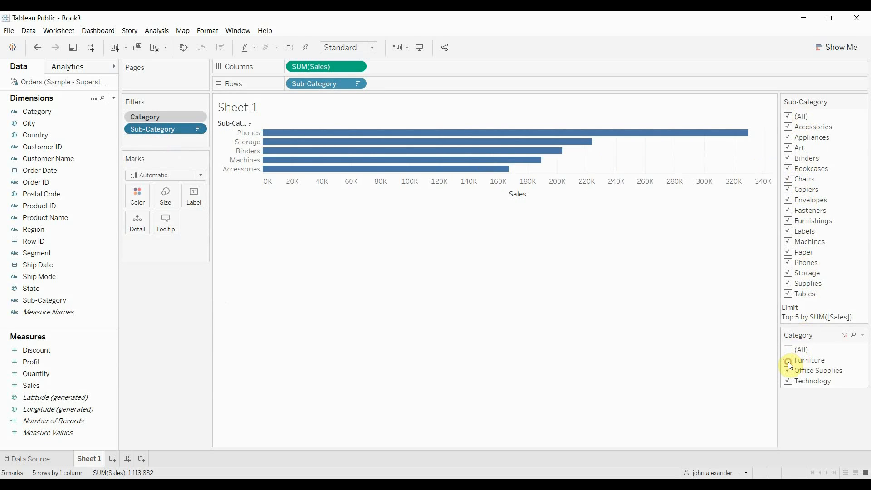
pyautogui.click(789, 348)
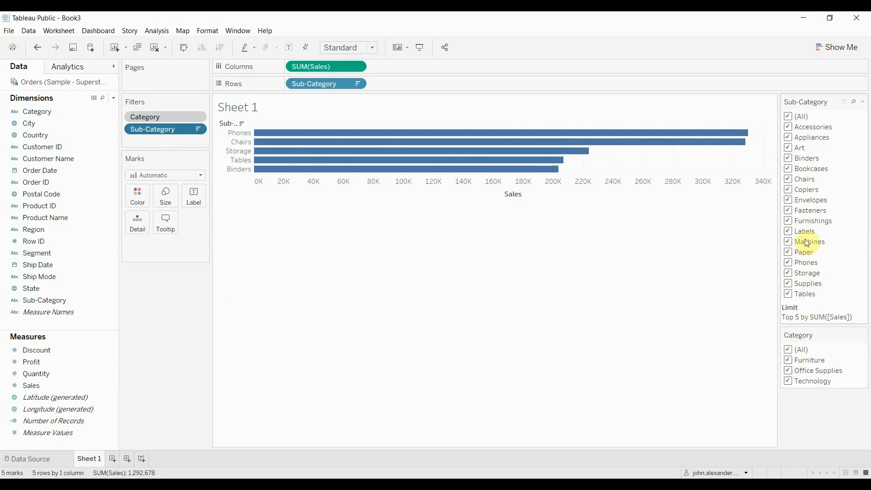
pyautogui.moveTo(825, 255)
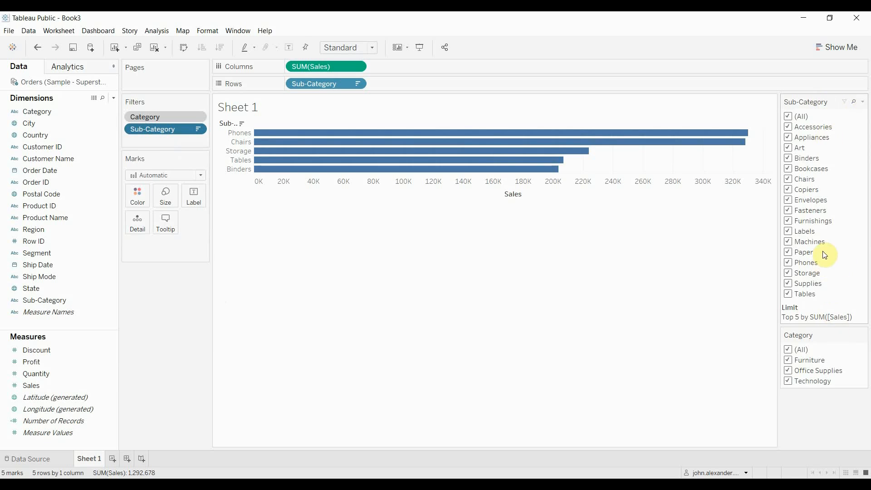